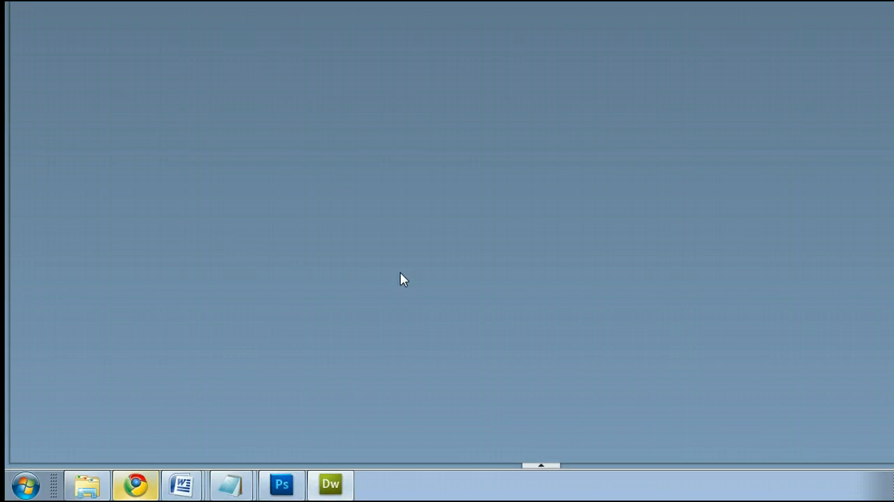
- Bring the Dreamweaver window forward and show its File menu
click(330, 484)
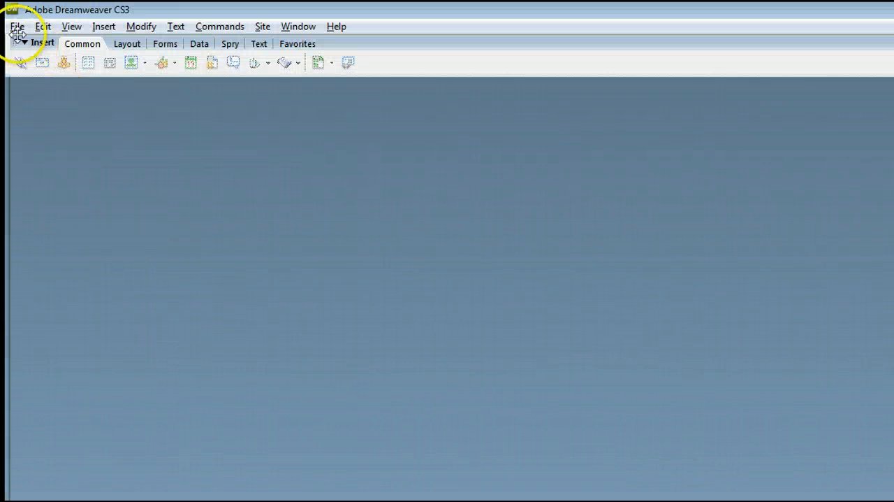
click(11, 26)
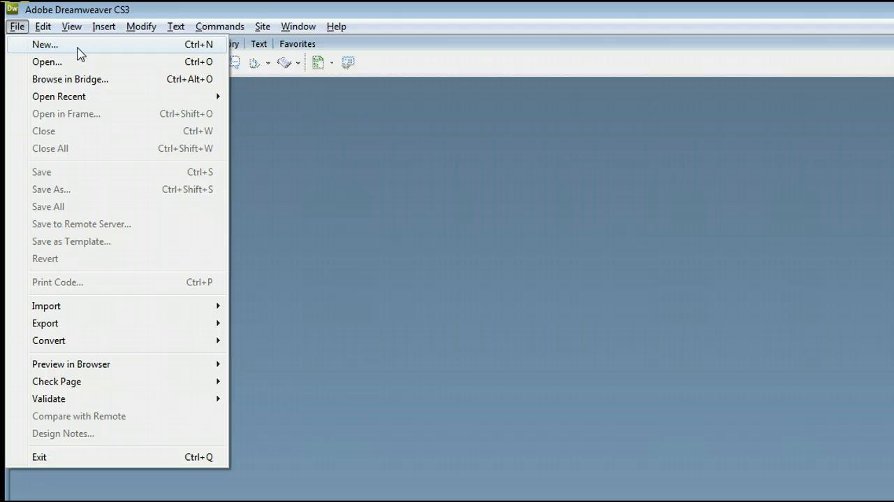
mouse_move(169, 63)
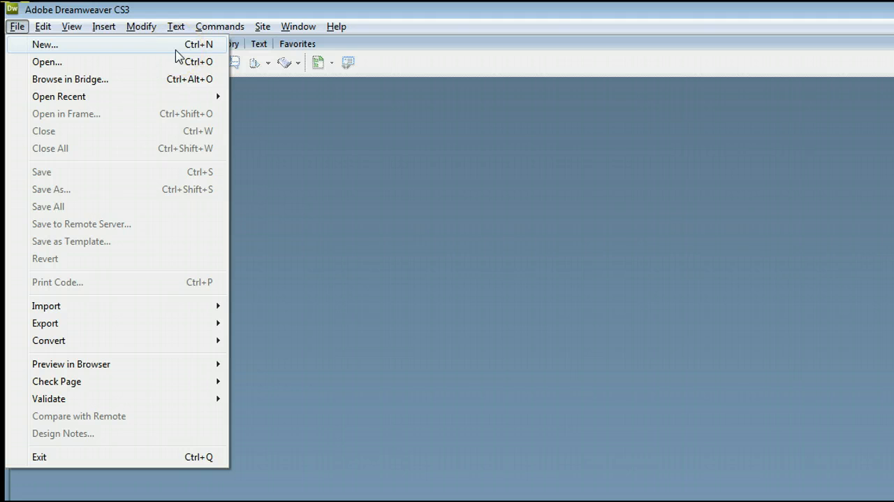
- Create a new Blank Page HTML document with layout <none>
click(43, 46)
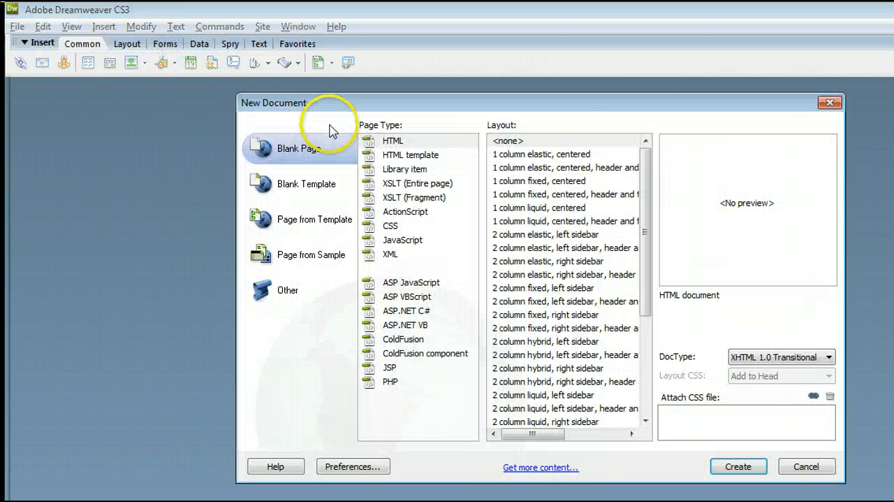
mouse_move(426, 147)
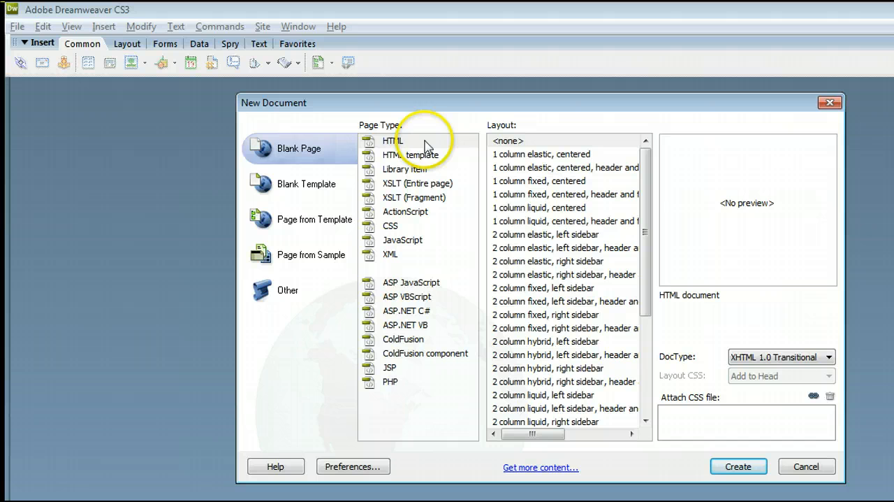
click(393, 140)
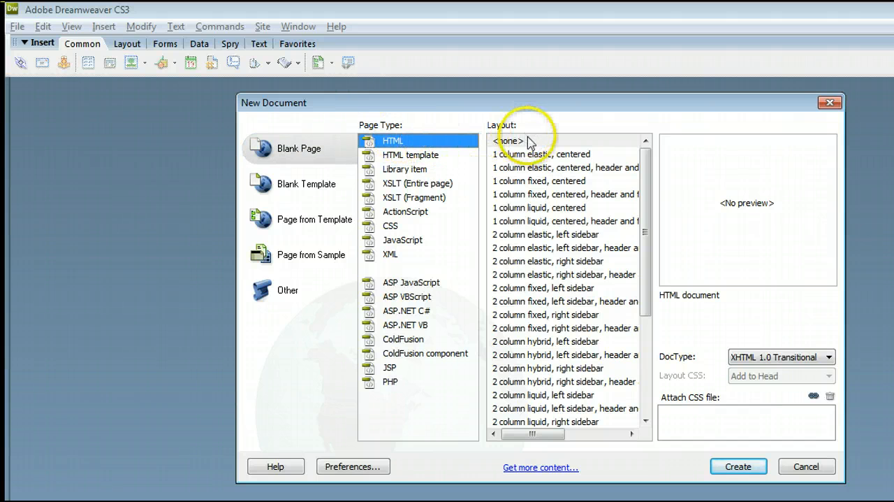
click(509, 140)
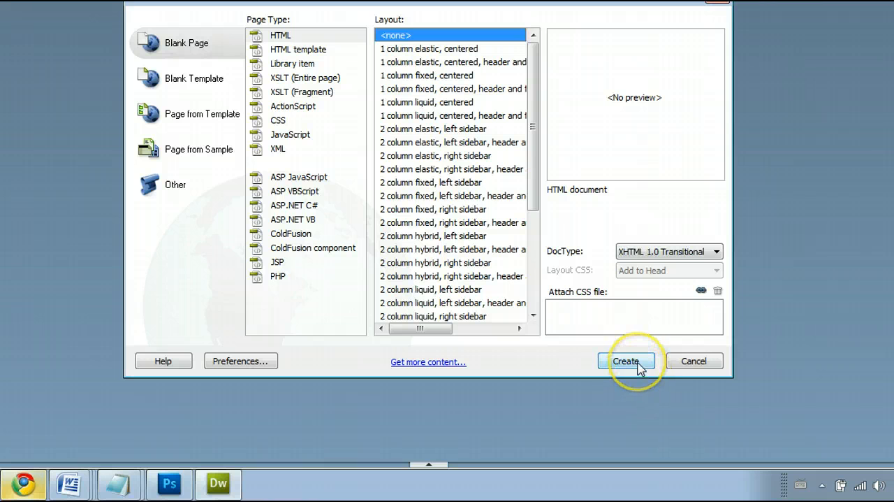
click(627, 361)
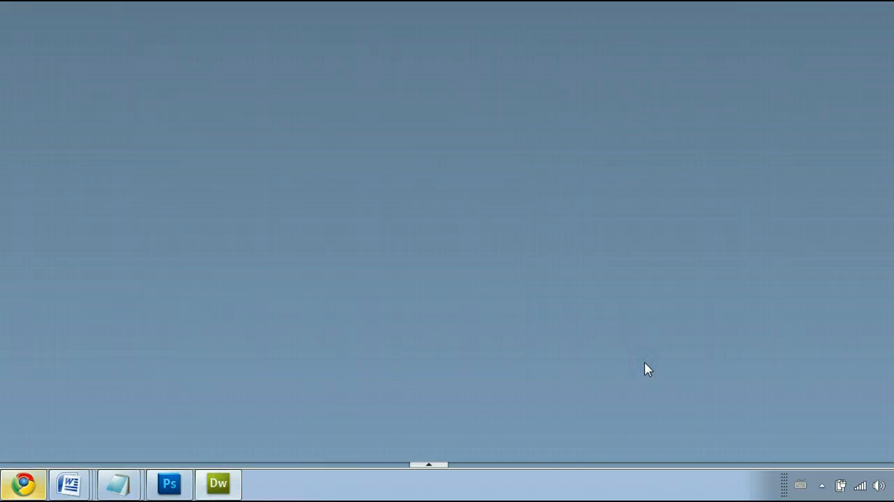
- Inspect the new page's source in Code view, then return to Design view
click(216, 483)
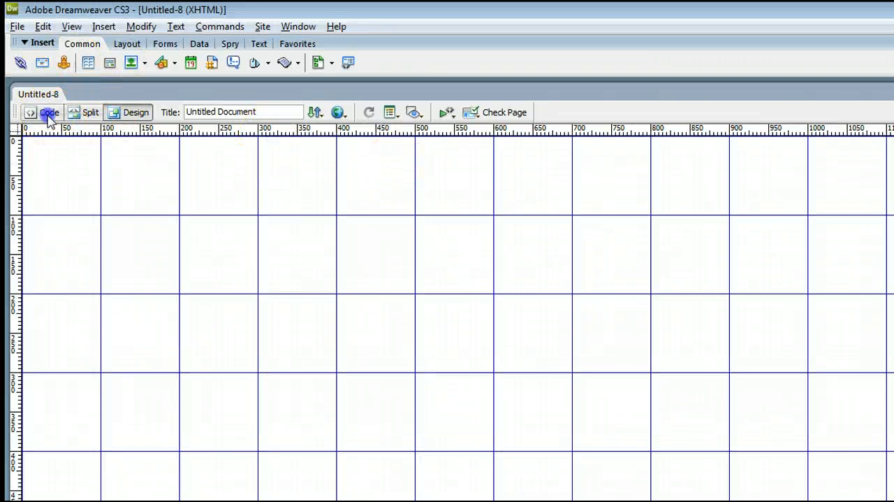
click(48, 112)
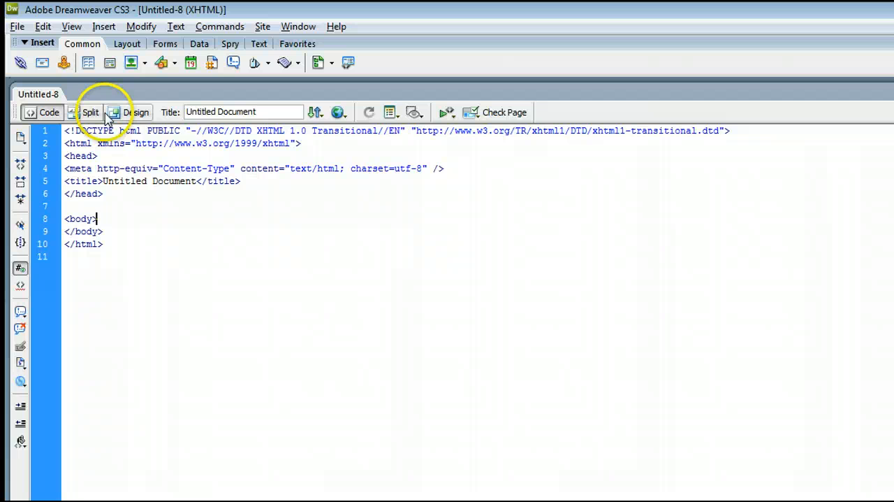
click(90, 112)
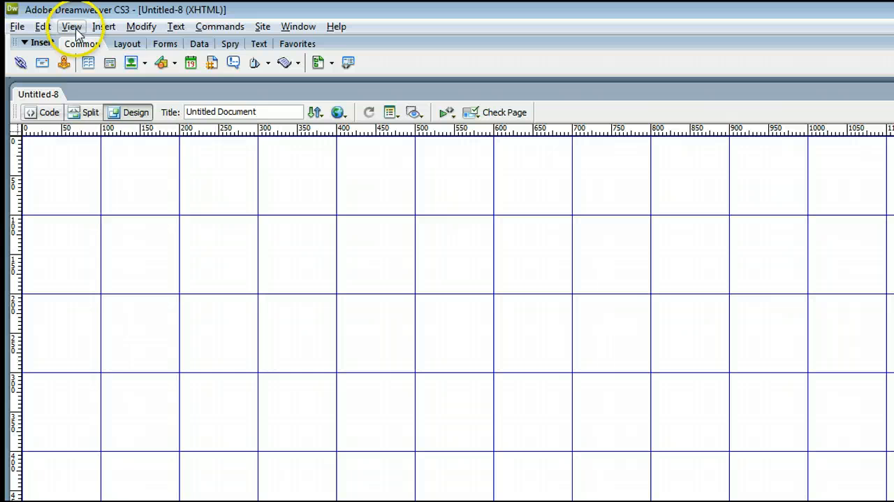
- Reach the View > Grid submenu showing Show Grid and Snap To Grid enabled
click(71, 26)
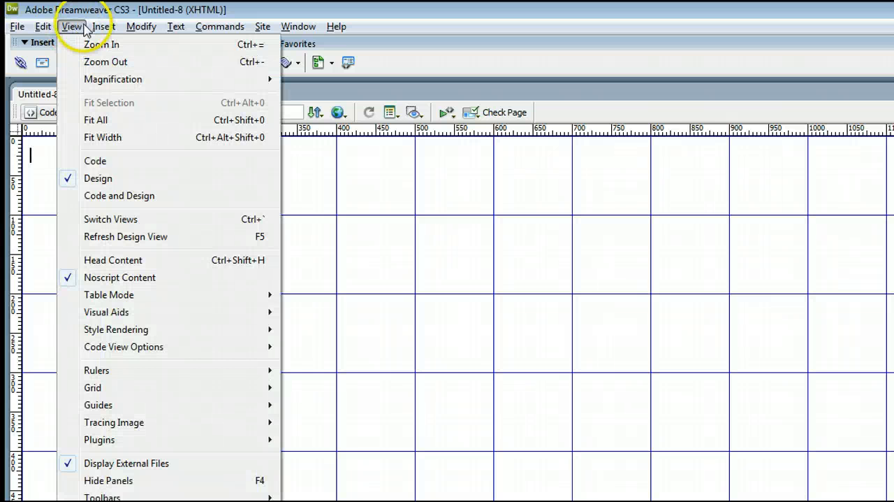
mouse_move(93, 377)
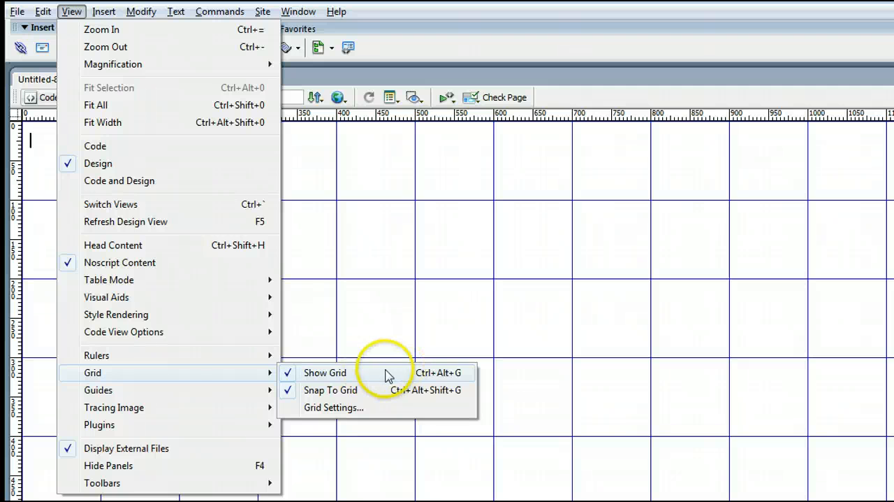
click(324, 372)
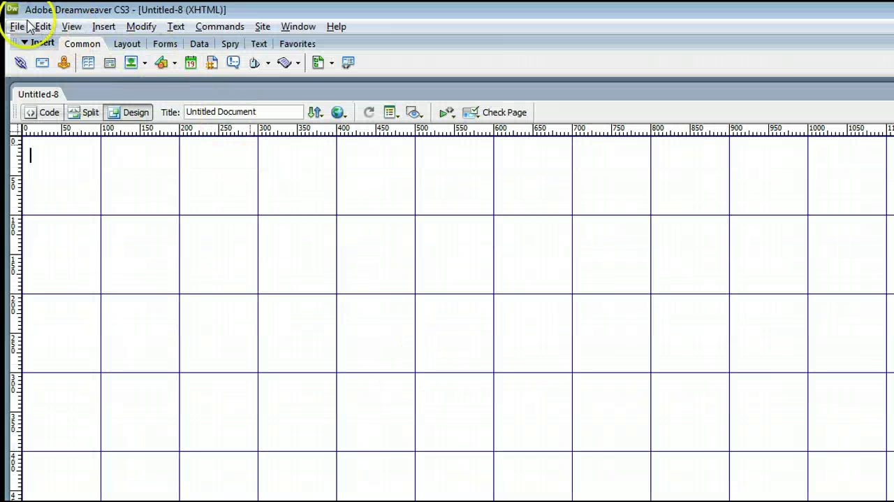
click(73, 27)
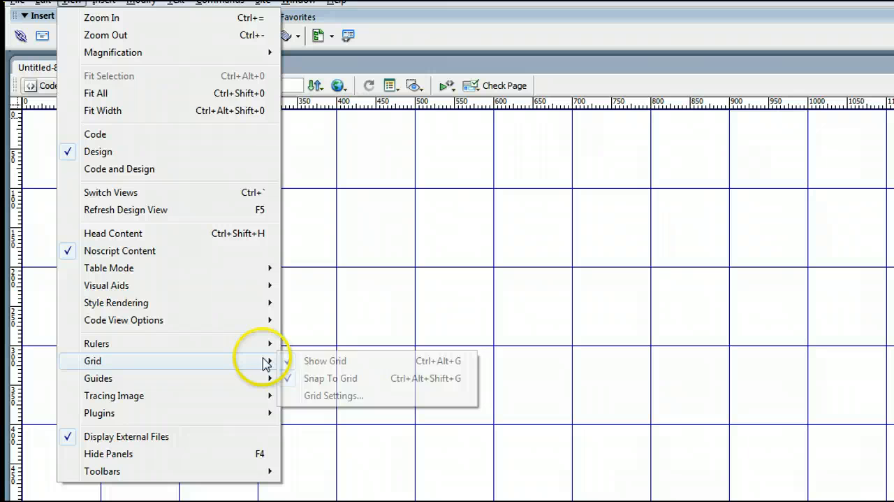
click(324, 361)
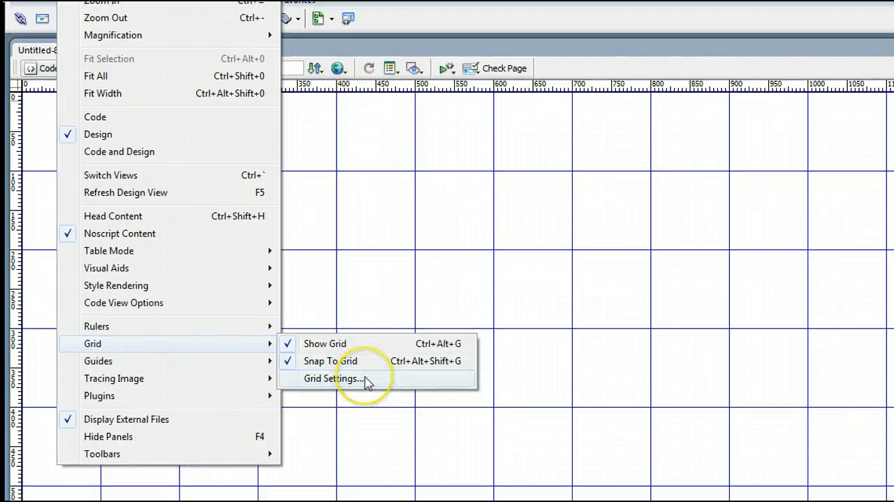
- In Grid Settings, change the grid colour to red #FF3333 and apply it
click(332, 378)
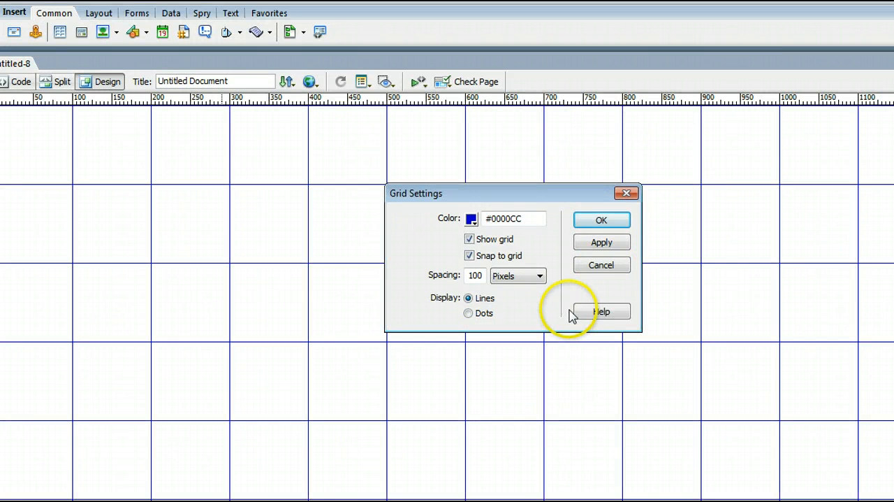
click(470, 218)
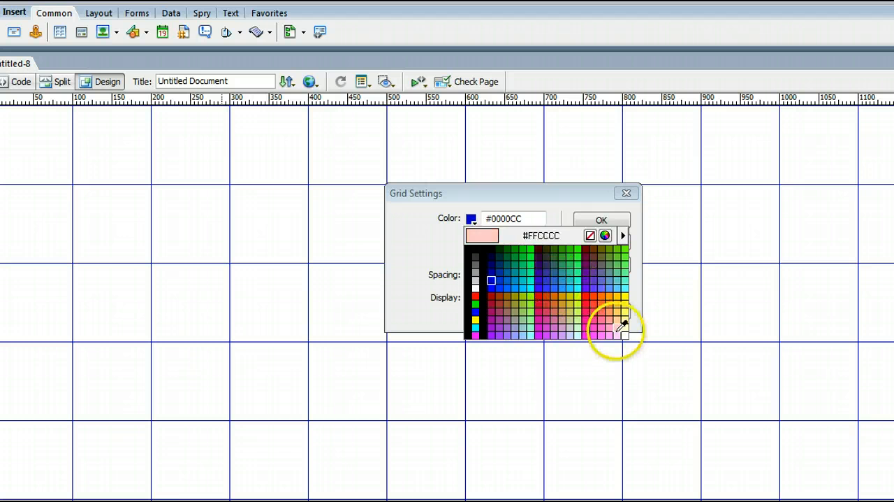
click(619, 325)
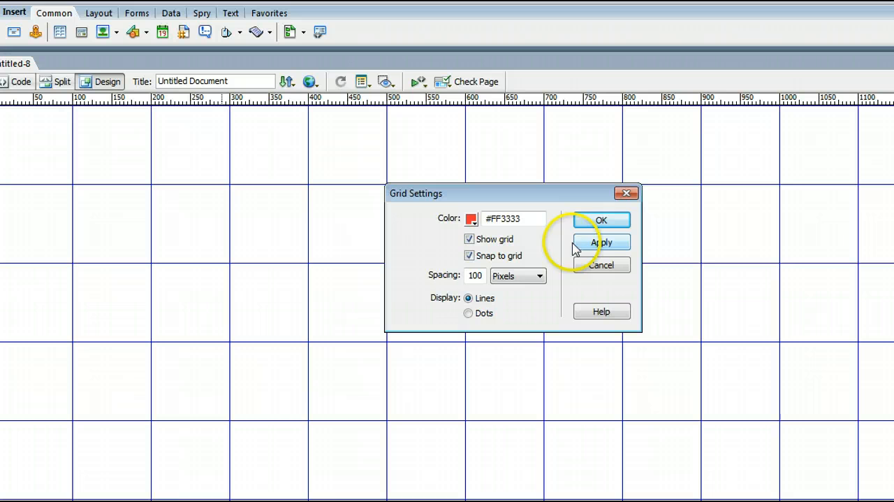
click(601, 243)
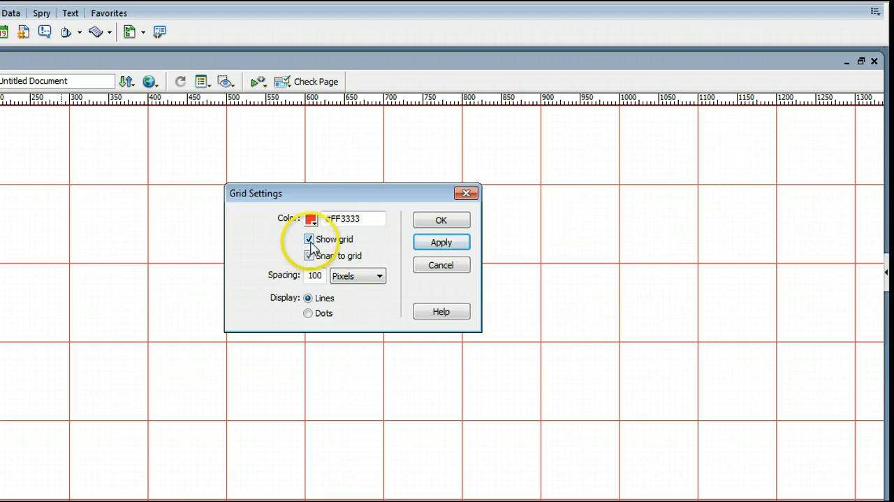
click(440, 242)
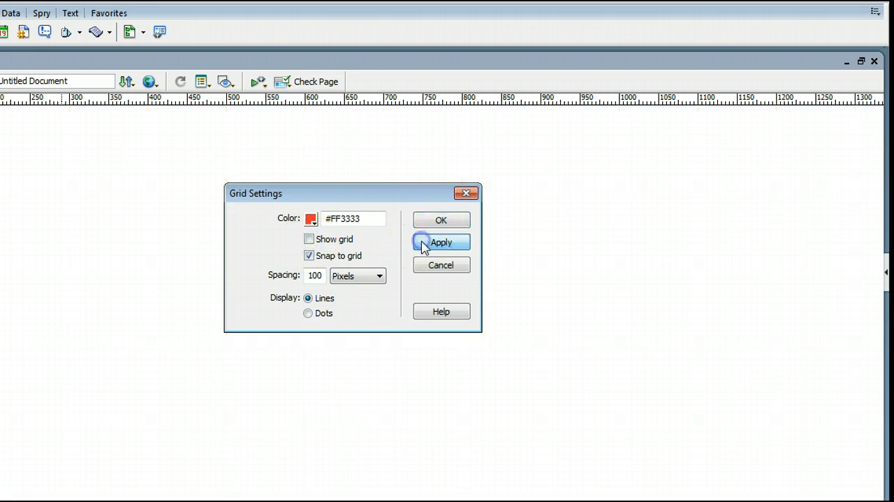
click(441, 242)
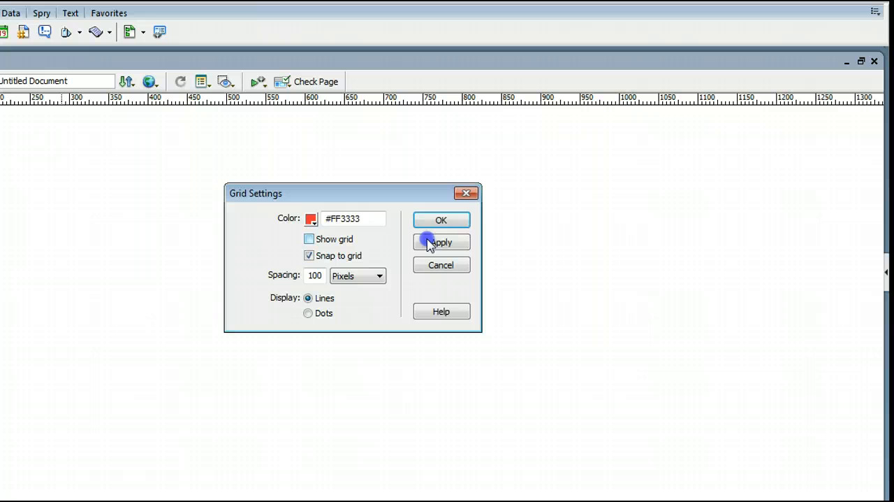
click(309, 239)
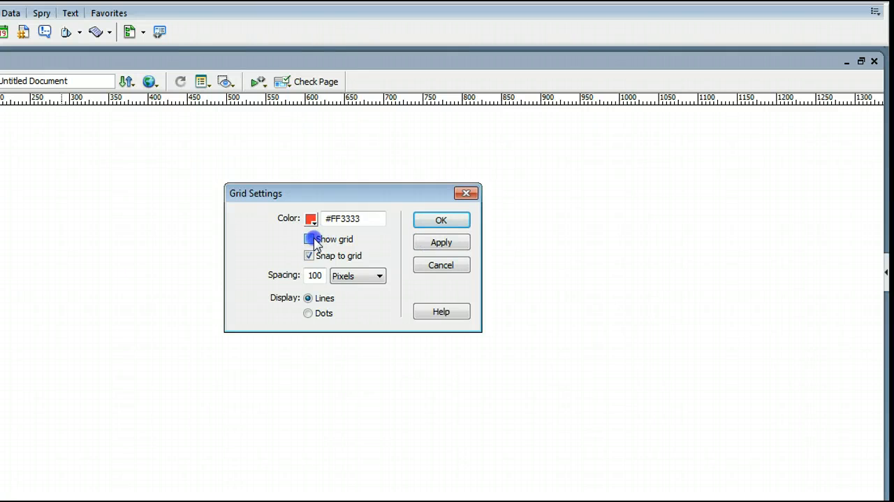
click(308, 238)
text(50)
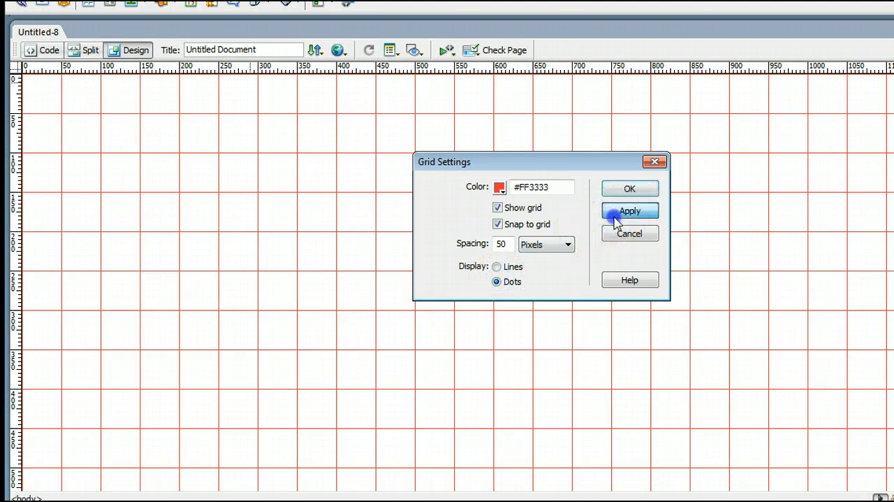
- Apply 50-pixel spacing with Dots display and confirm the grid settings
click(630, 210)
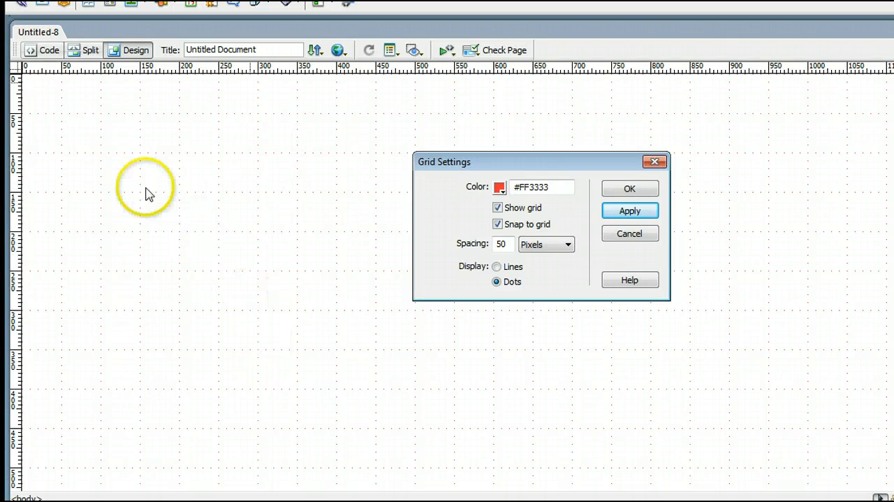
mouse_move(218, 326)
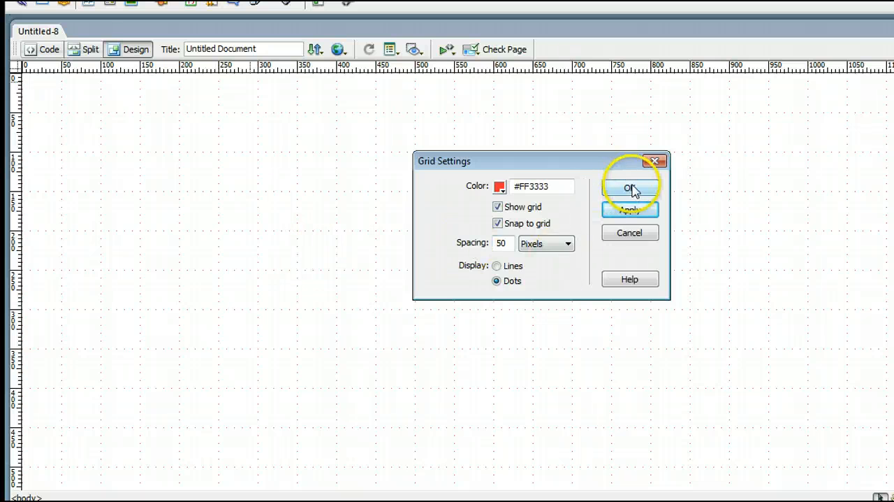
click(629, 187)
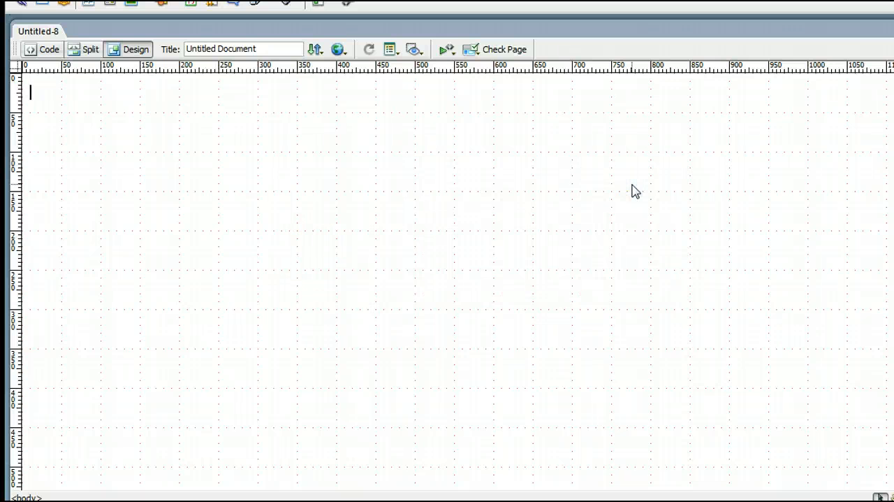